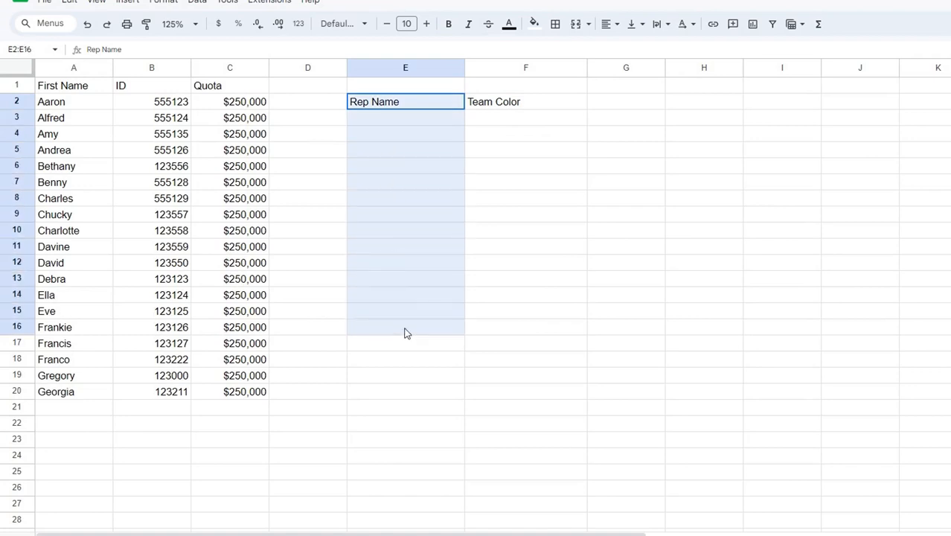
# Step: Begin =vlookup( in F3 with rep name cell E3 as the search key
pyautogui.click(405, 118)
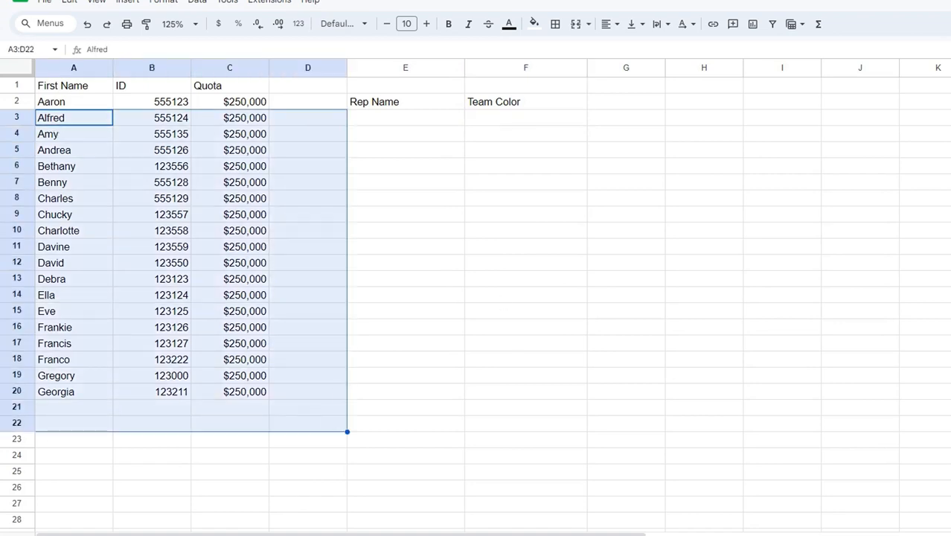
pyautogui.moveTo(493, 96)
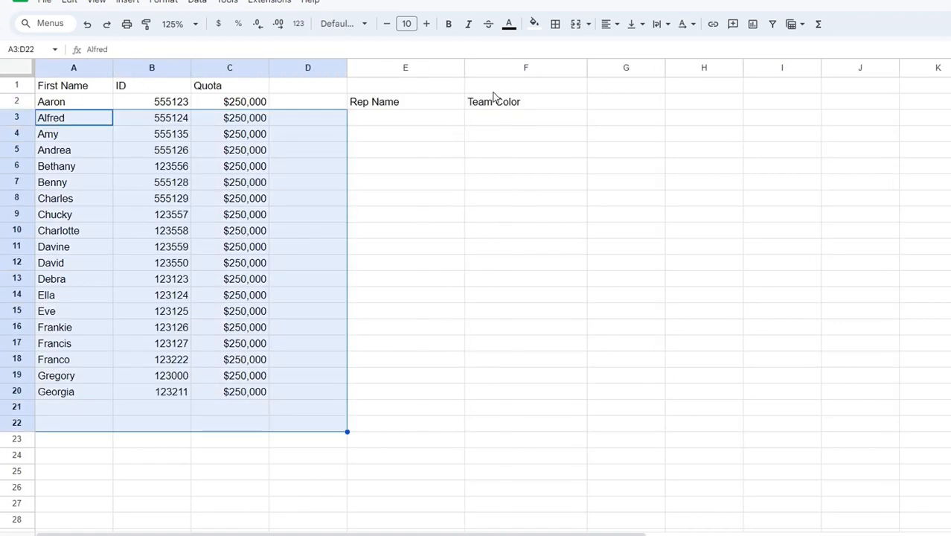
pyautogui.click(525, 117)
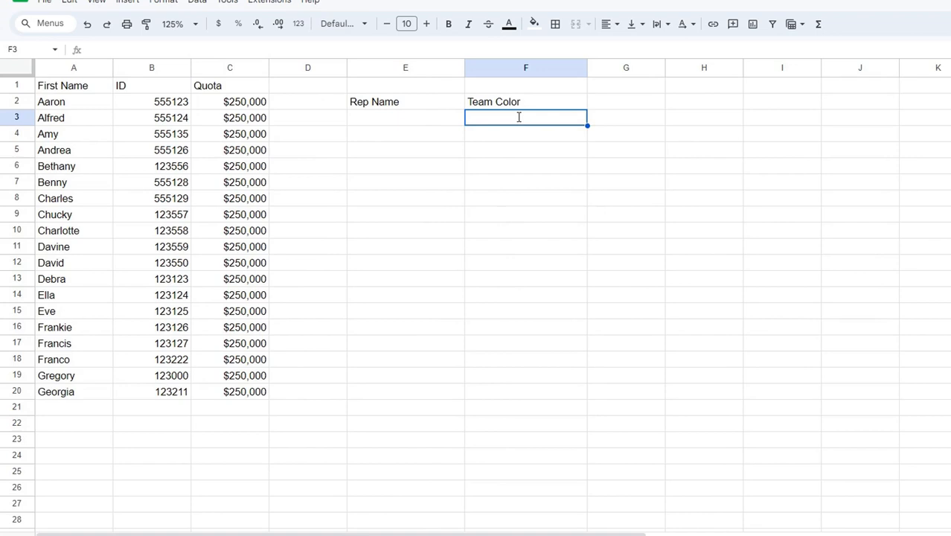
pyautogui.write('=vlookup(')
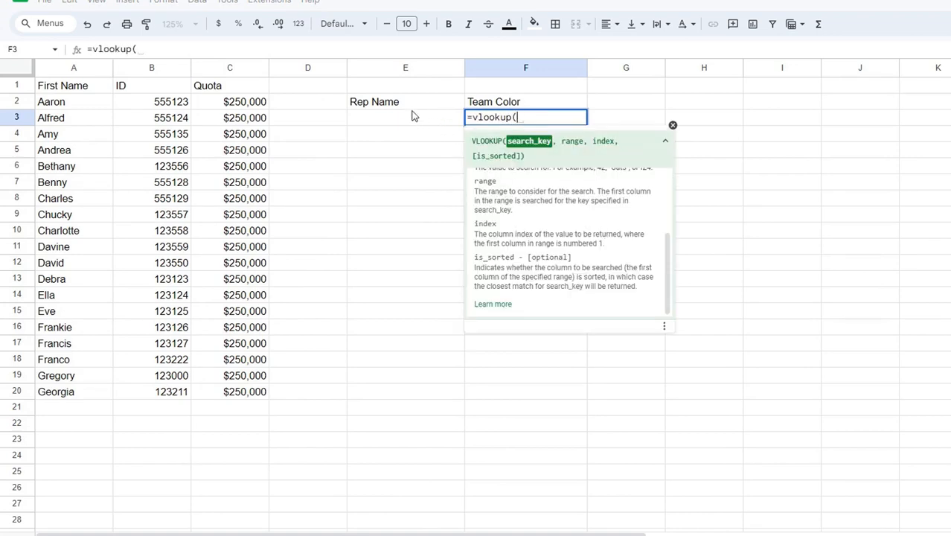
pyautogui.click(404, 116)
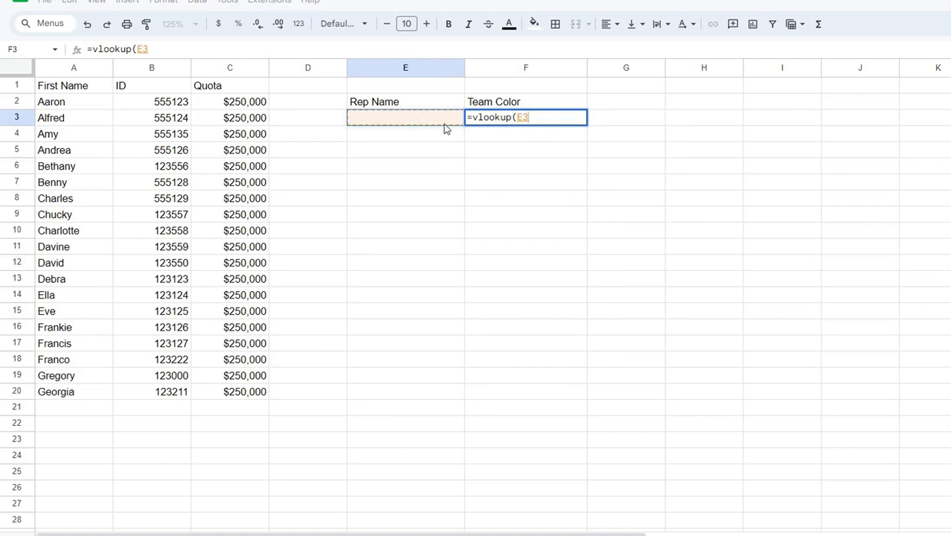
pyautogui.moveTo(438, 123)
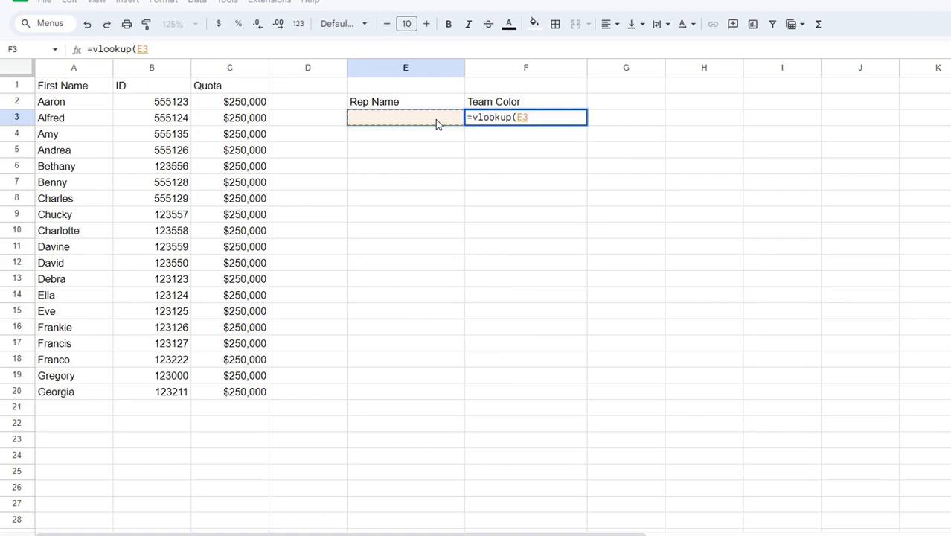
# Step: Set the lookup range to the Sales sheet's A2:C20 rep table
pyautogui.write(',Sales!A2:C17')
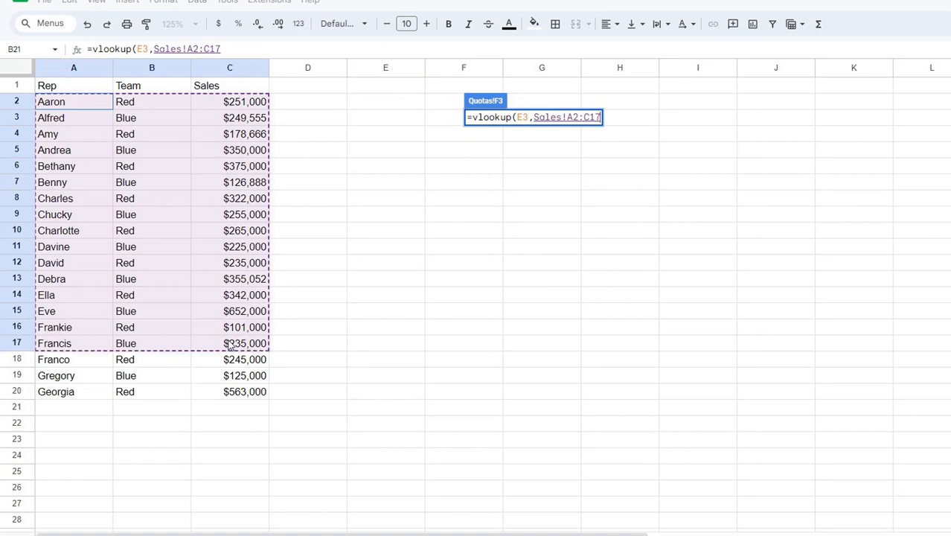
pyautogui.moveTo(231, 343); pyautogui.dragTo(234, 392)
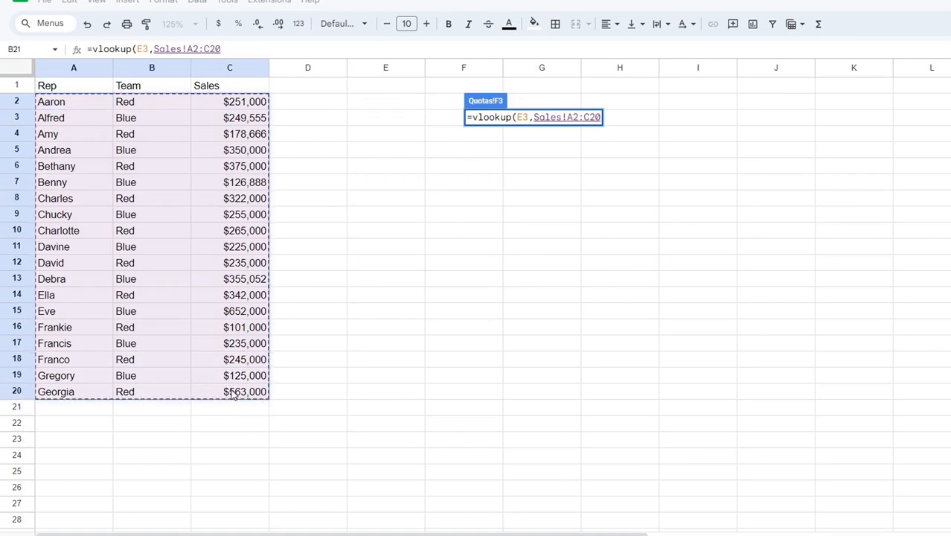
pyautogui.write(',')
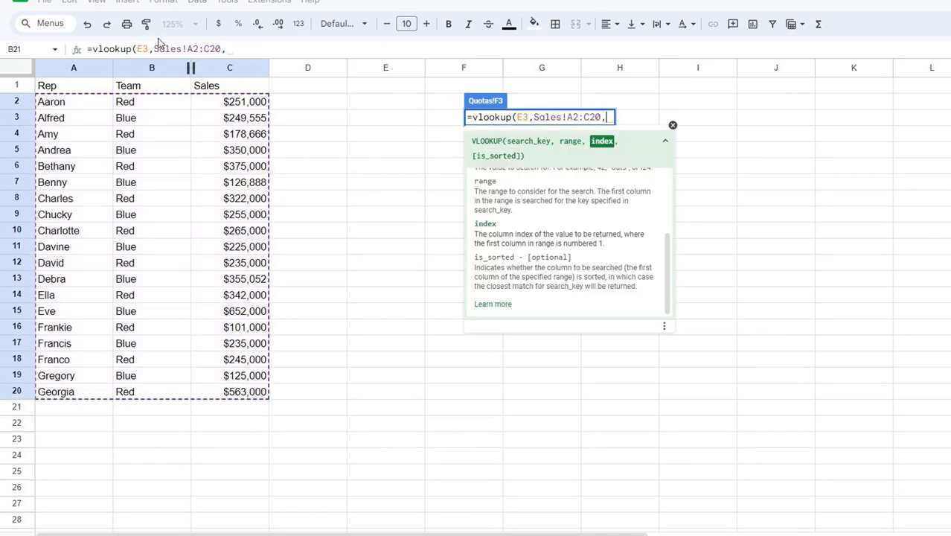
pyautogui.moveTo(545, 146)
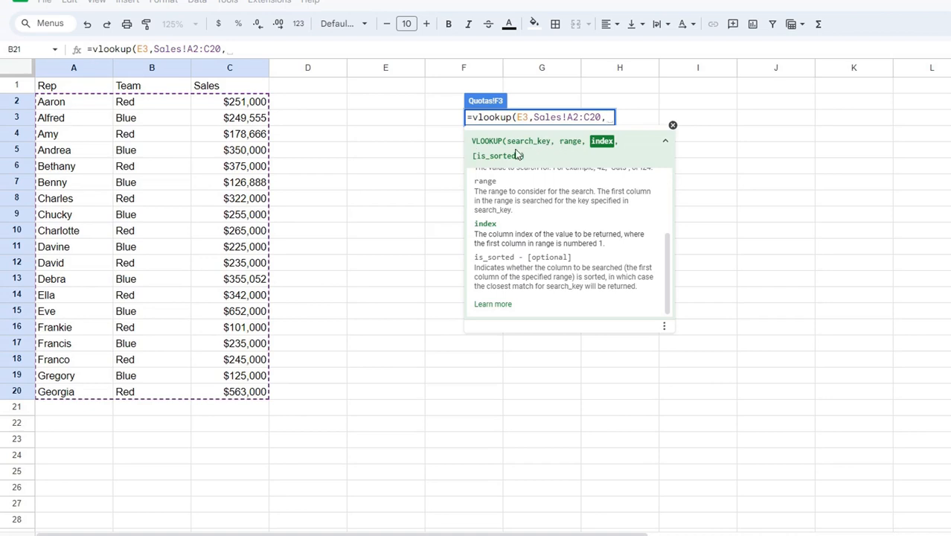
pyautogui.moveTo(46, 107)
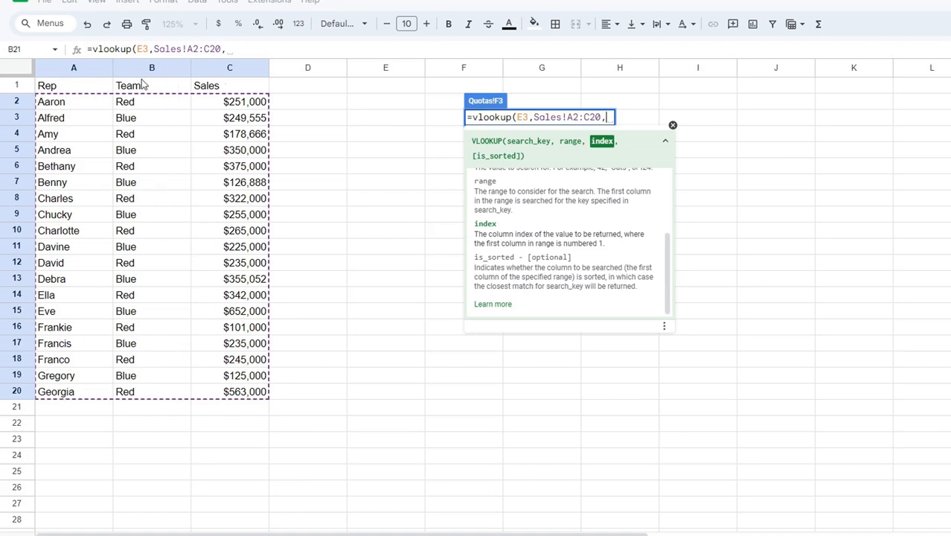
# Step: Finish the VLOOKUP with column index 2 so it returns Team, showing #N/A for now
pyautogui.write('2')
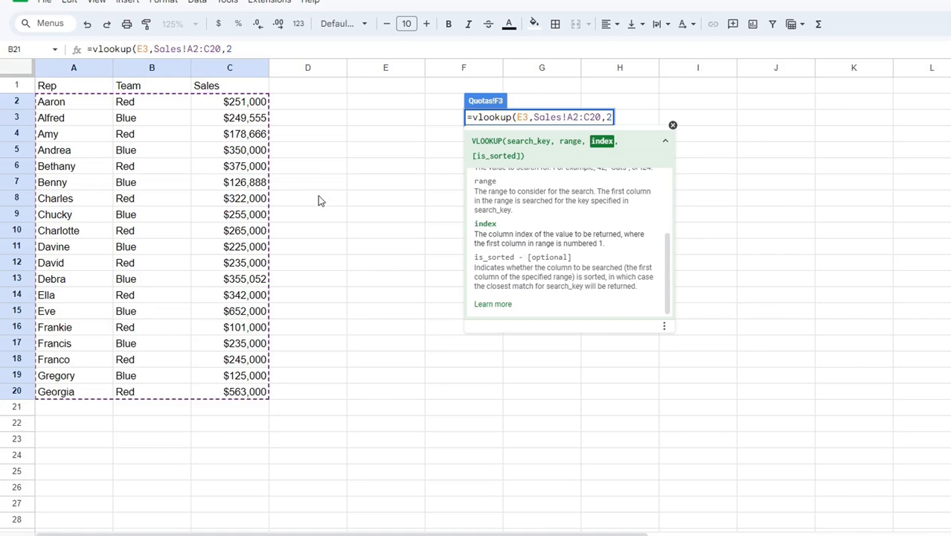
pyautogui.press('Return')
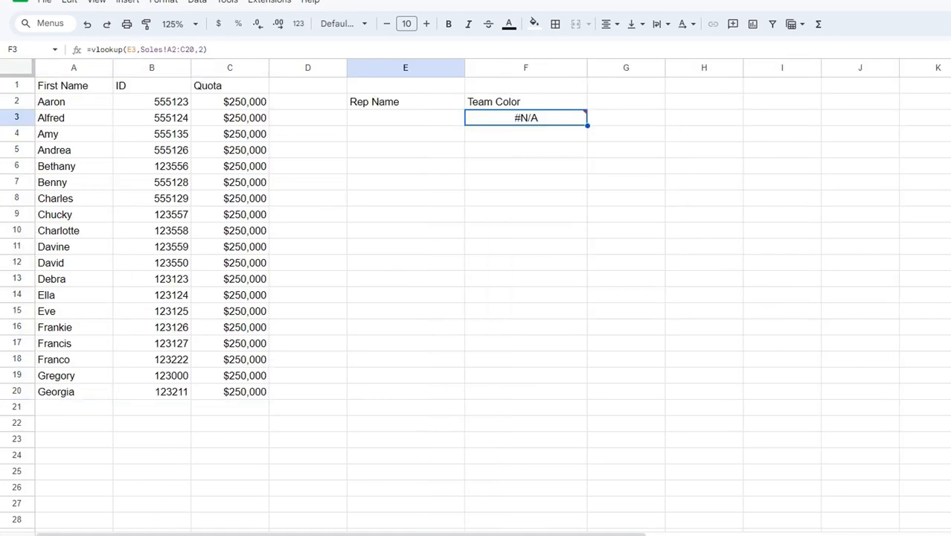
pyautogui.doubleClick(525, 117)
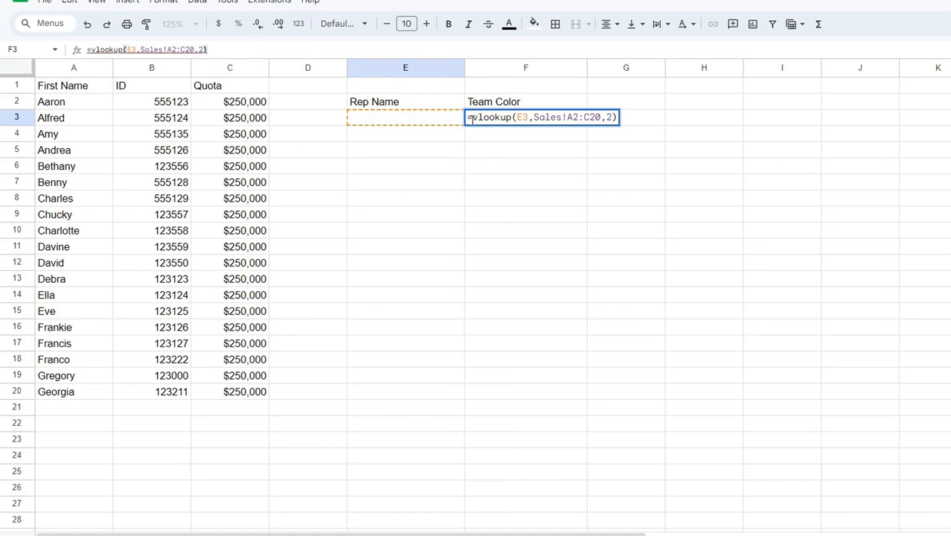
# Step: Test rep names Eve and Debra (Blue), then Chucky, which returns Red
pyautogui.press('Return')
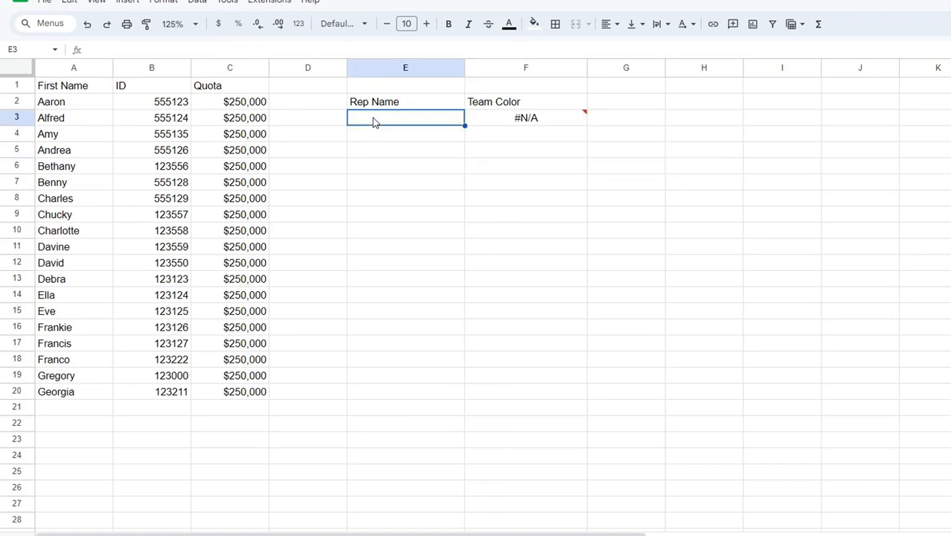
pyautogui.moveTo(377, 125)
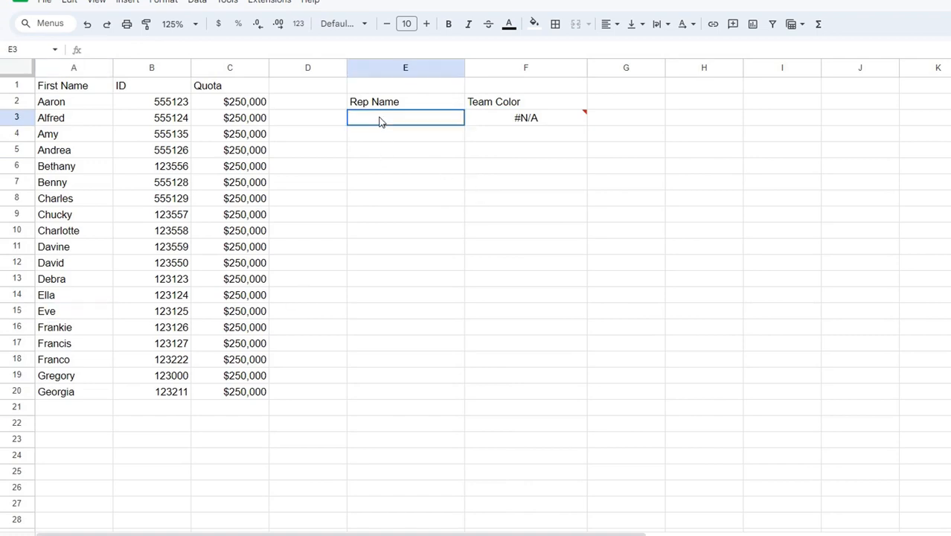
pyautogui.write('Eve')
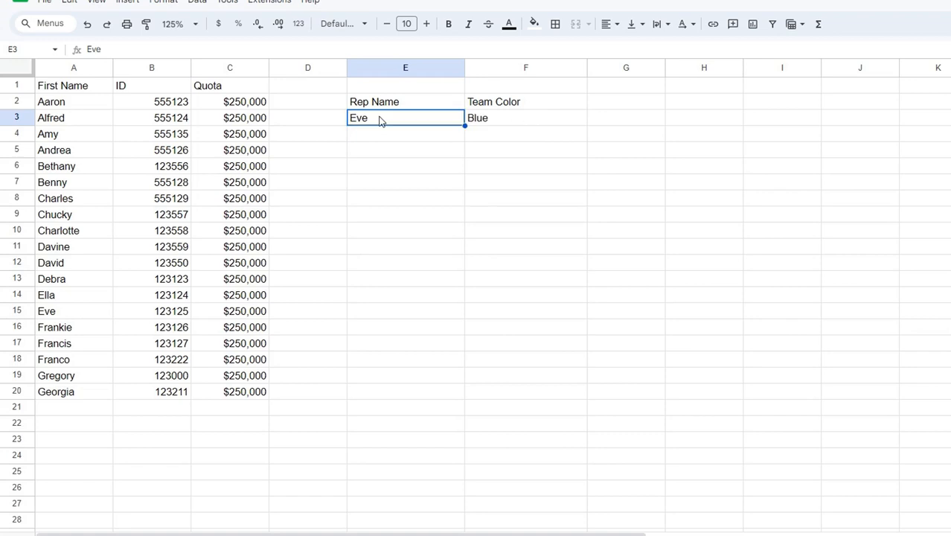
pyautogui.write('Debra')
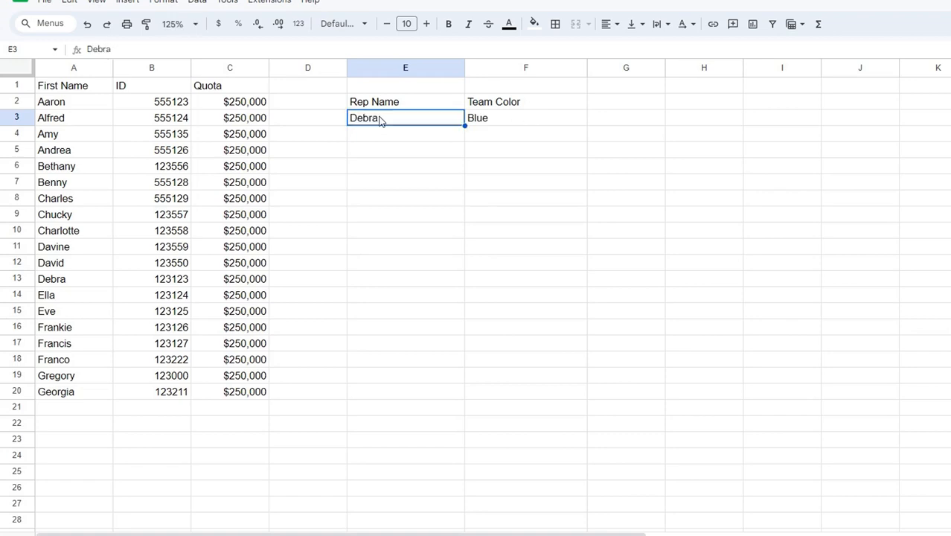
pyautogui.write('Chucky')
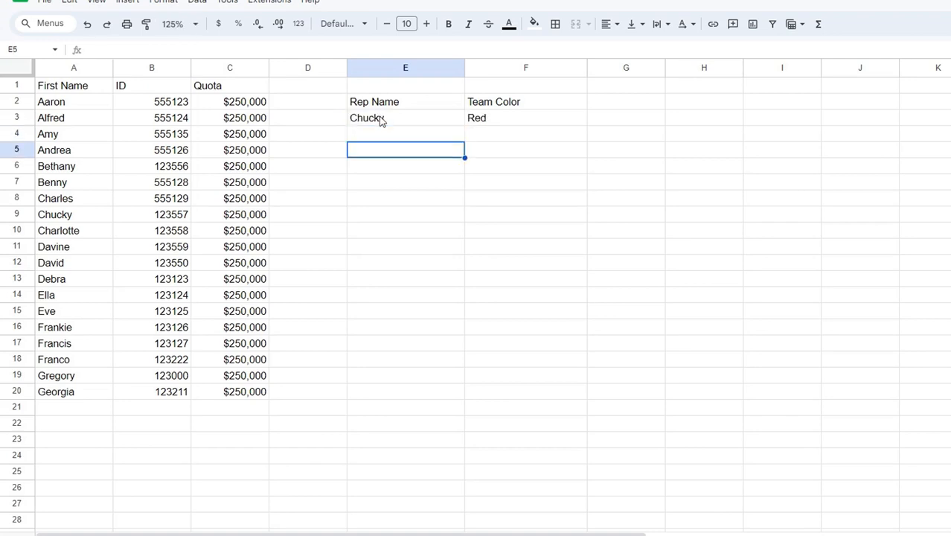
pyautogui.click(404, 117)
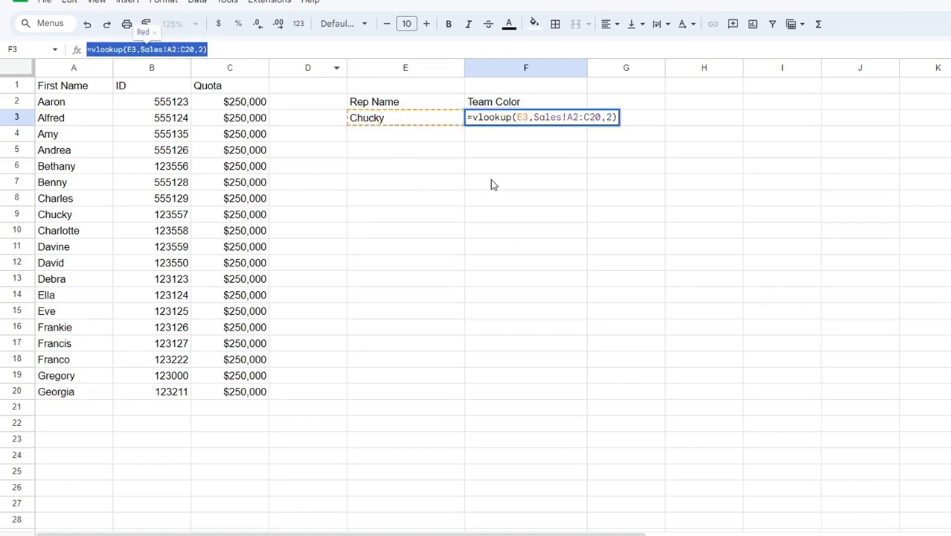
pyautogui.moveTo(487, 183)
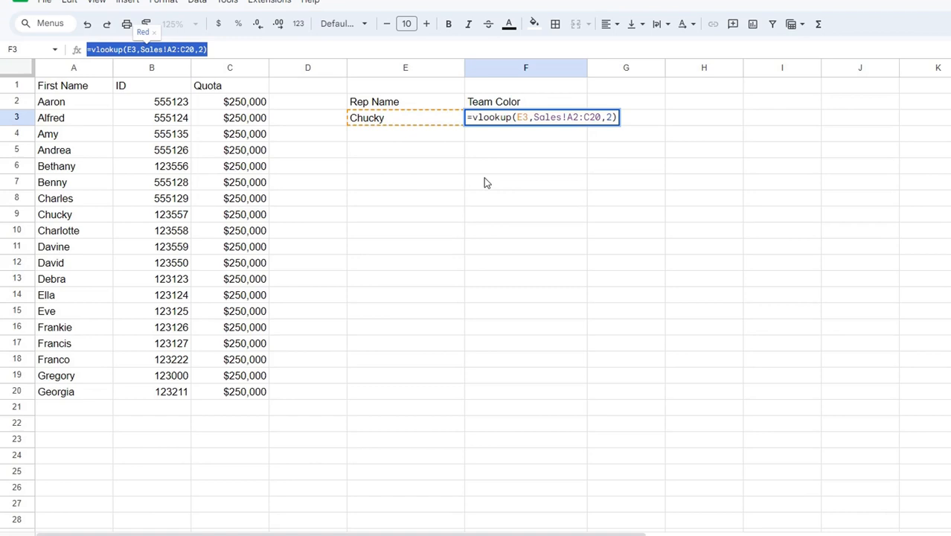